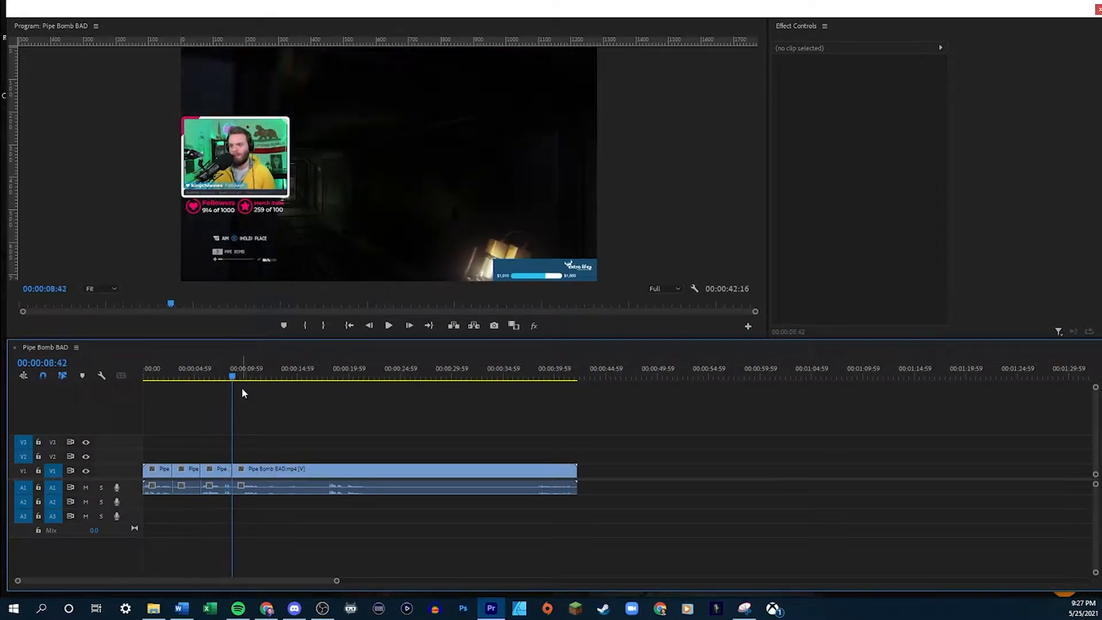
Step: Scrub through the trimmed Pipe Bomb BAD edit to review the roughly 19-second cut
{"action": "left_click", "coordinate": [309, 378]}
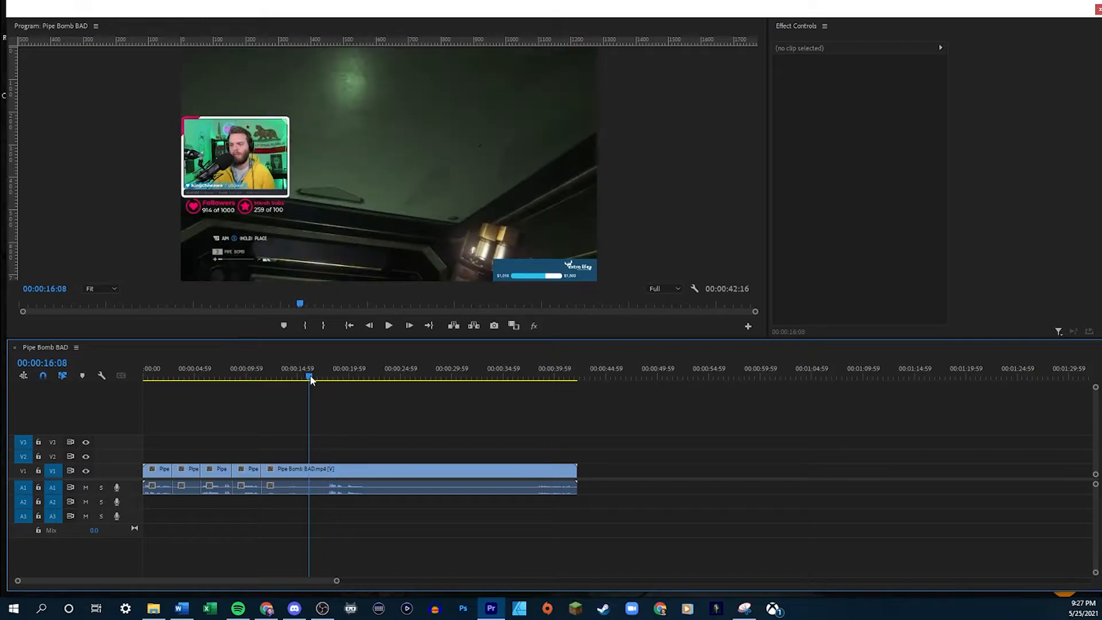
{"action": "left_click", "coordinate": [387, 325]}
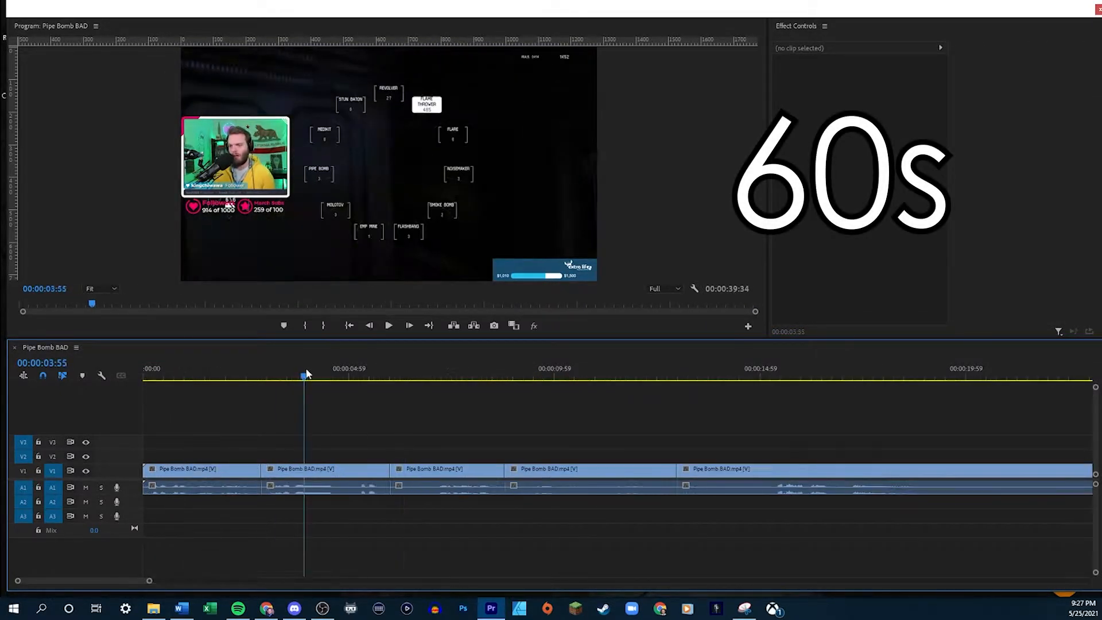
{"action": "left_click", "coordinate": [388, 325]}
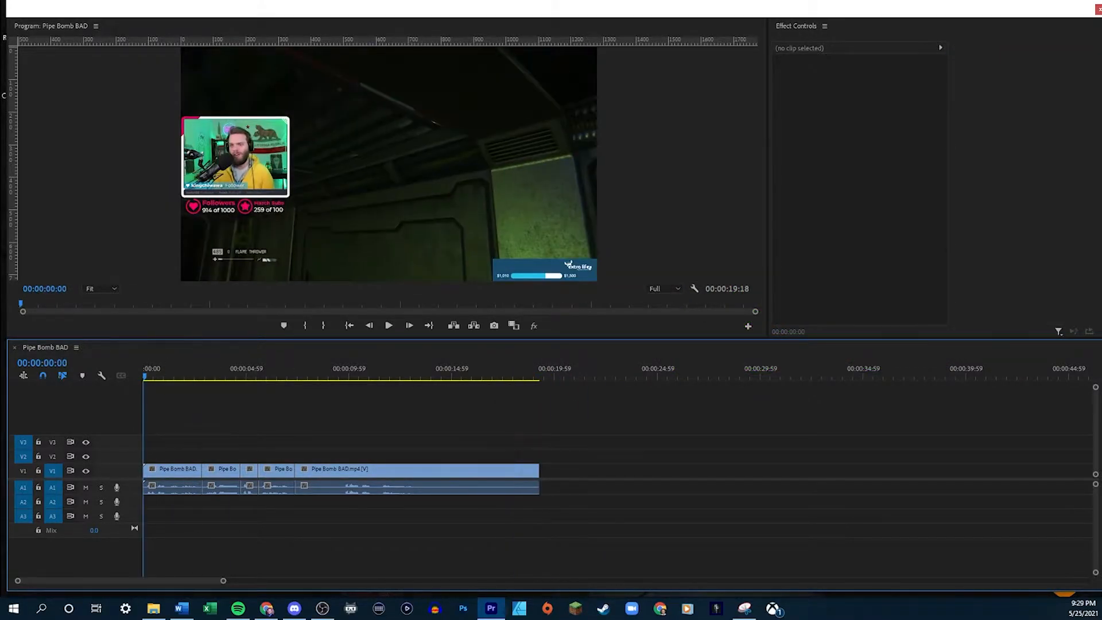
Step: Change the sequence frame size to a vertical 1080 by 1920 in Sequence Settings
{"action": "left_click", "coordinate": [94, 29]}
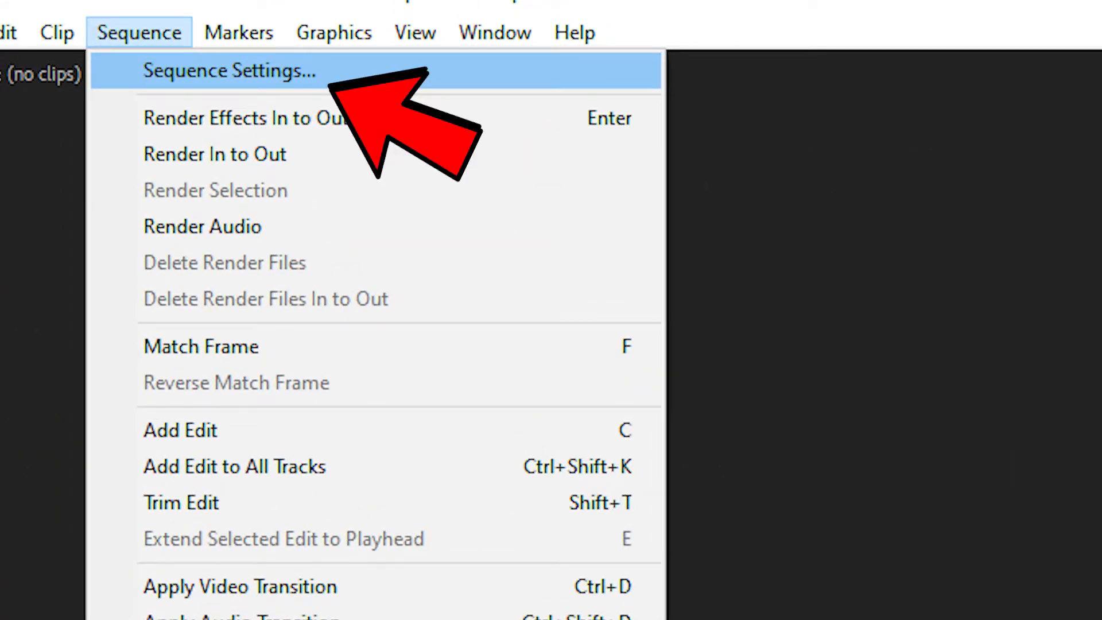
{"action": "left_click", "coordinate": [228, 70]}
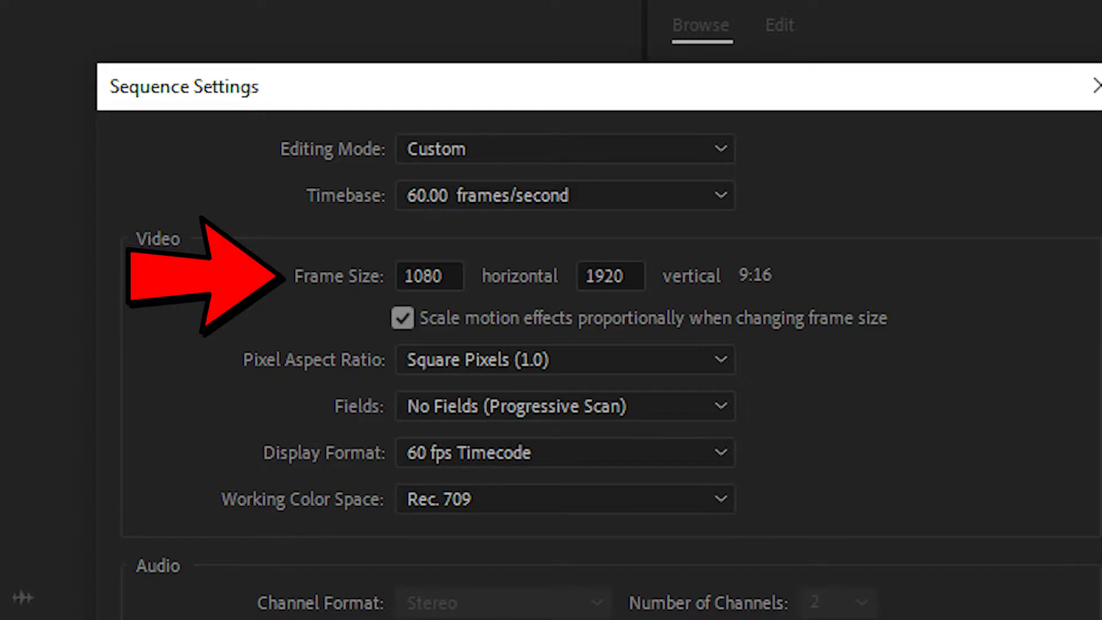
{"action": "left_click", "coordinate": [1096, 84]}
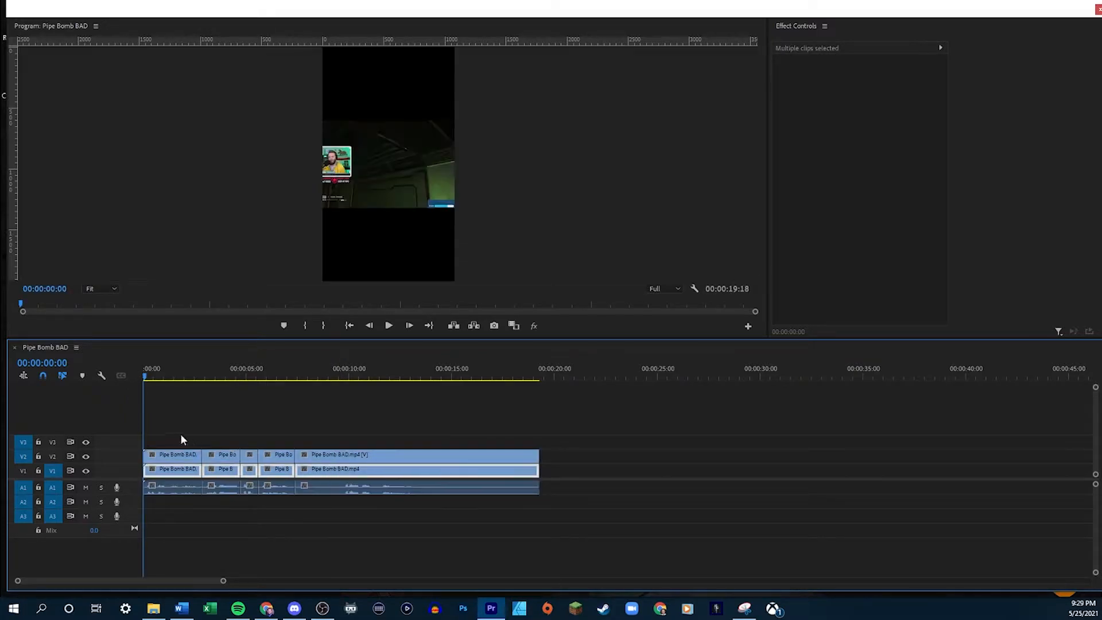
Step: Position the webcam clips on top and the gameplay copy filling the bottom of the frame
{"action": "left_click", "coordinate": [172, 454]}
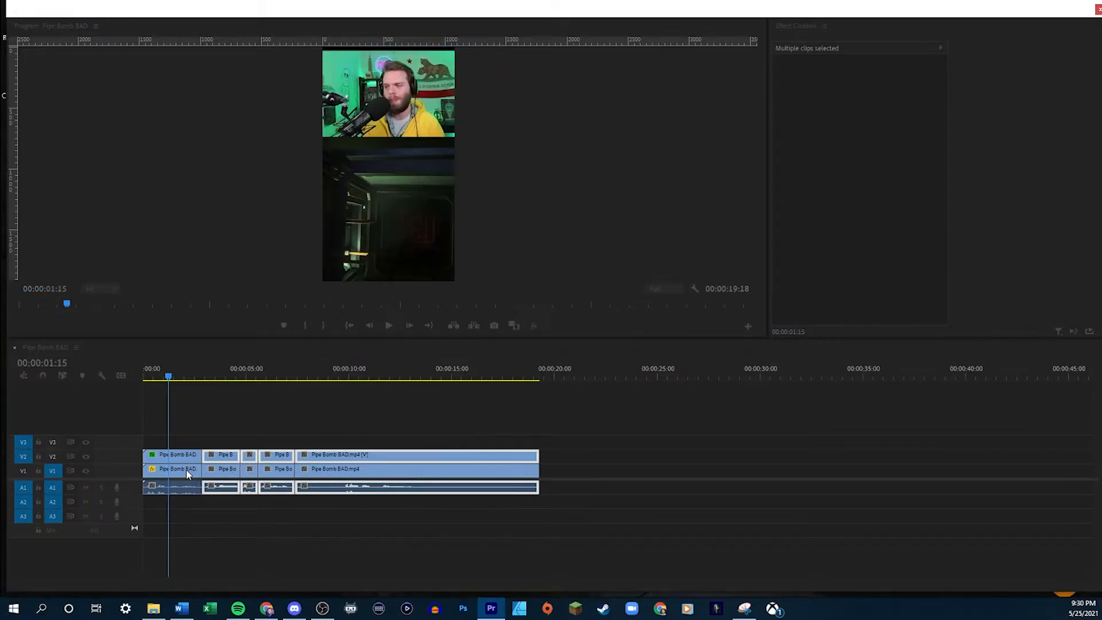
{"action": "left_click", "coordinate": [232, 469]}
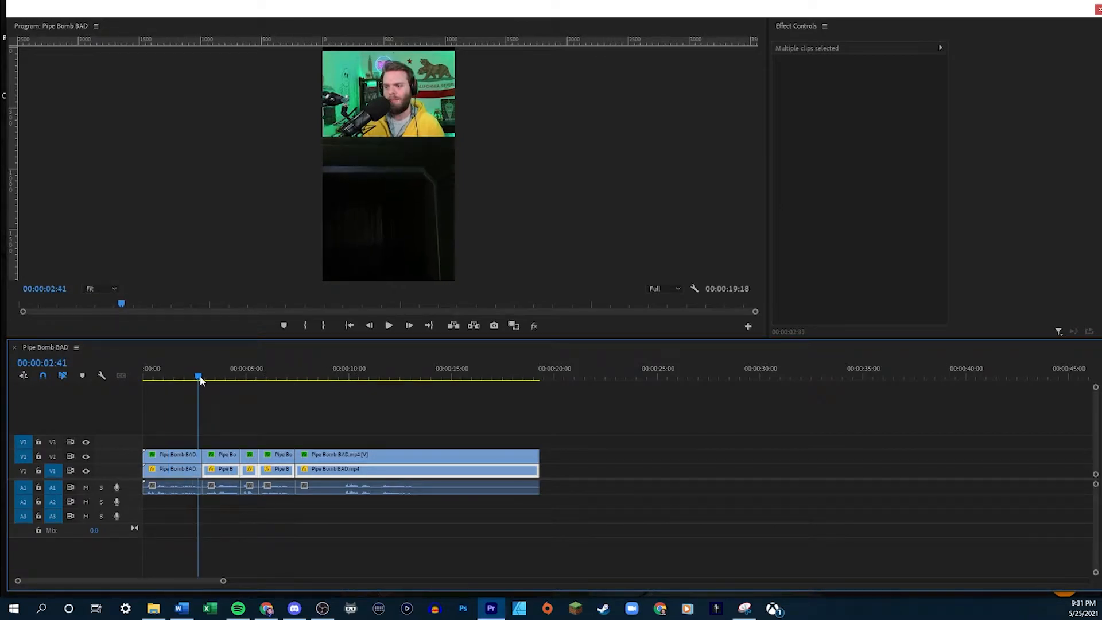
{"action": "left_click", "coordinate": [363, 378]}
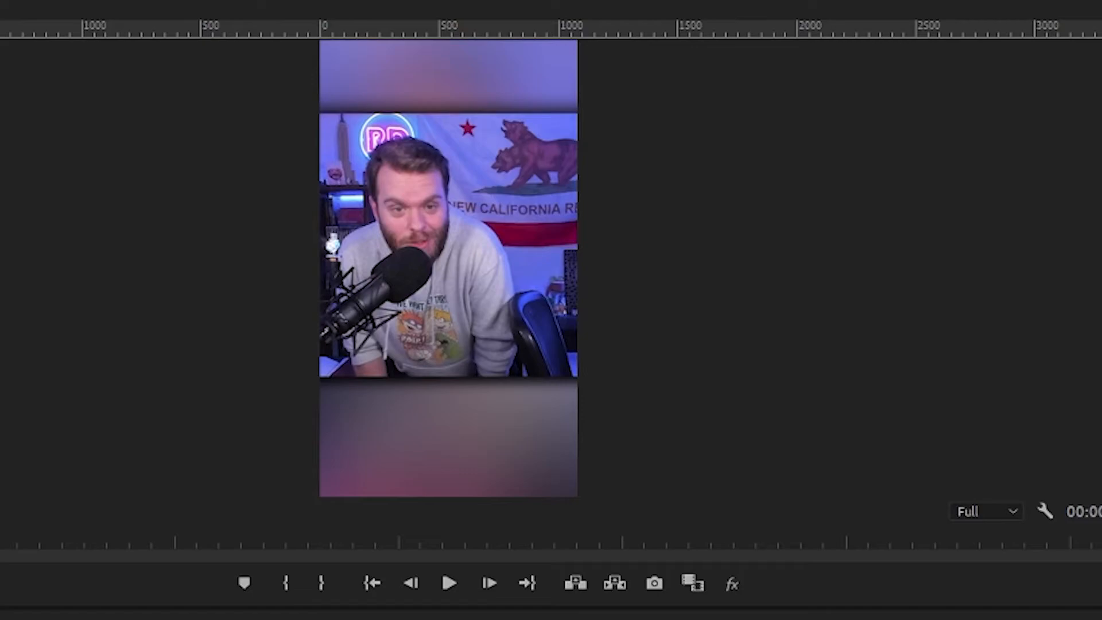
Step: Scale the selected Swords clips to the vertical frame size and check the captioned result
{"action": "right_click", "coordinate": [152, 478]}
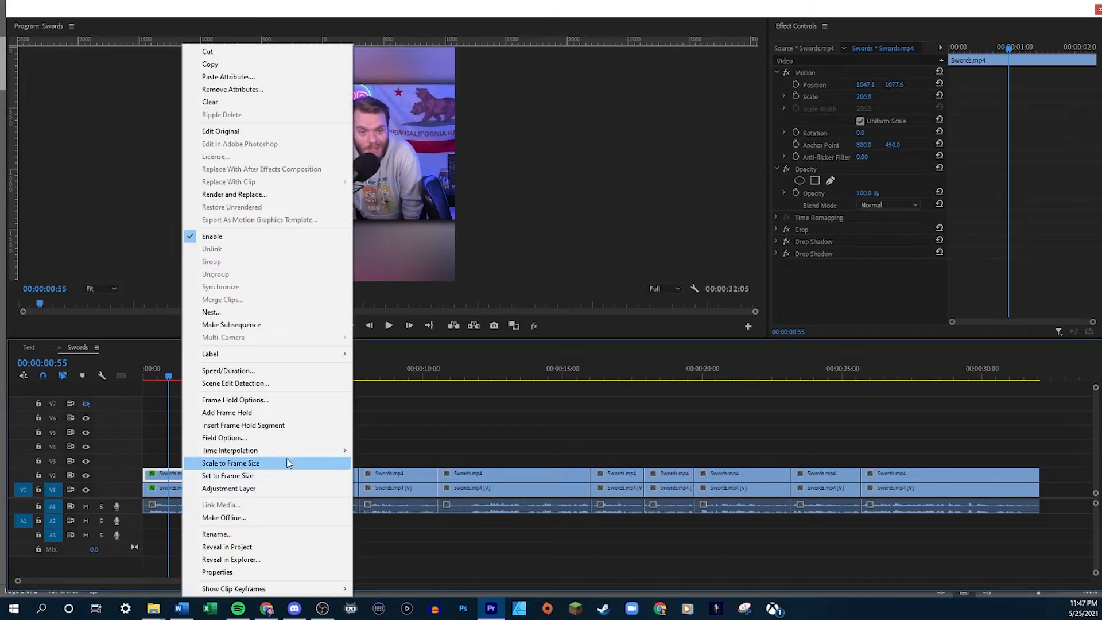
{"action": "left_click", "coordinate": [231, 463]}
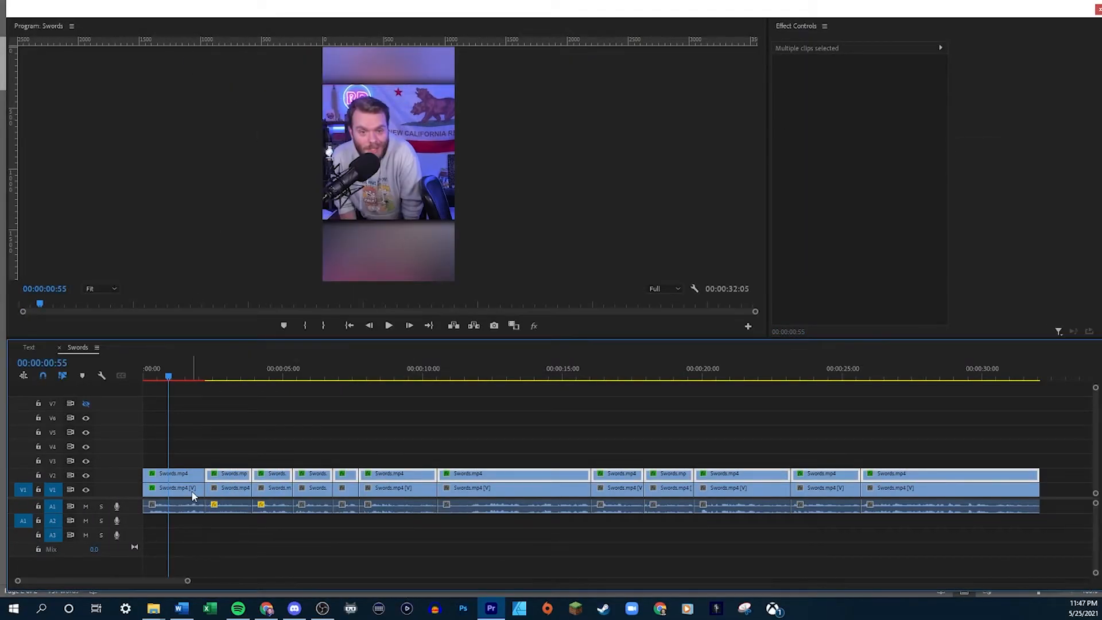
{"action": "left_click", "coordinate": [511, 378]}
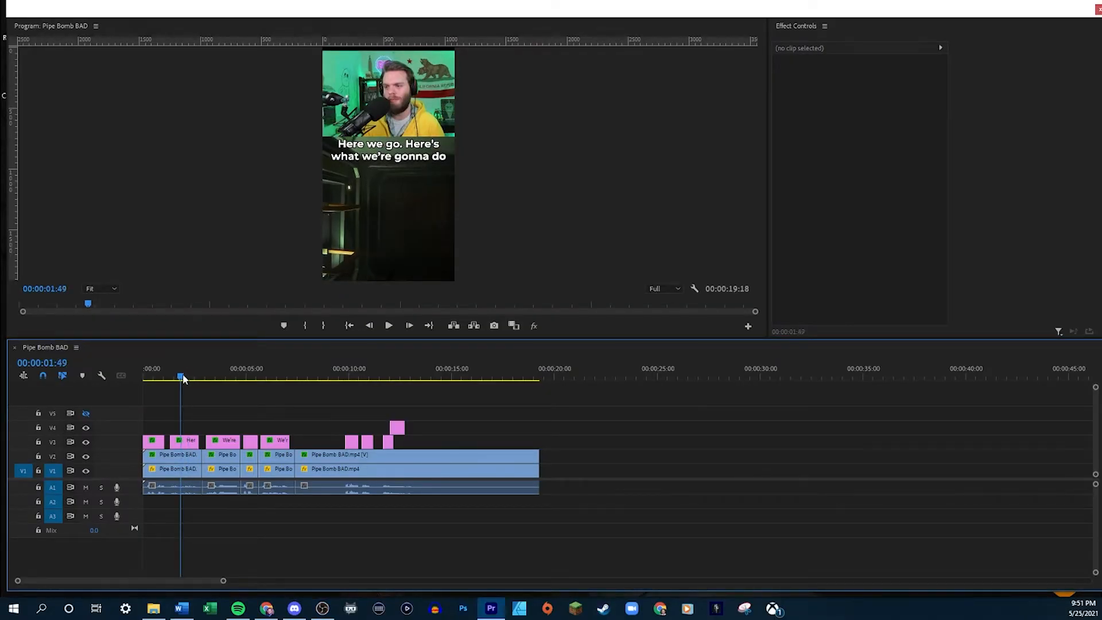
{"action": "left_click", "coordinate": [191, 377]}
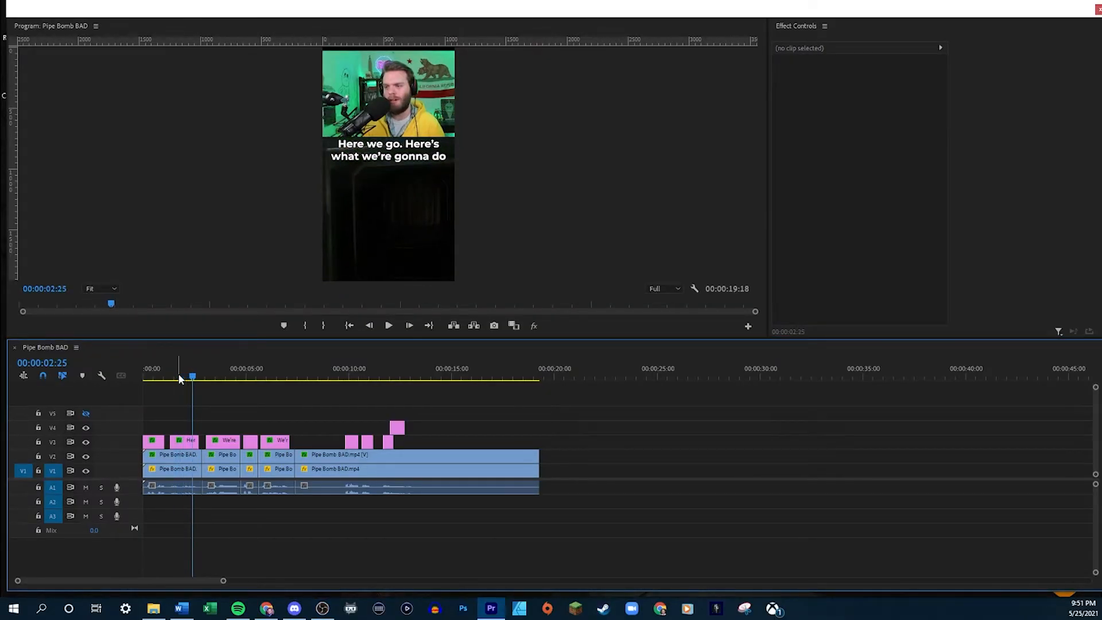
{"action": "left_click", "coordinate": [249, 378]}
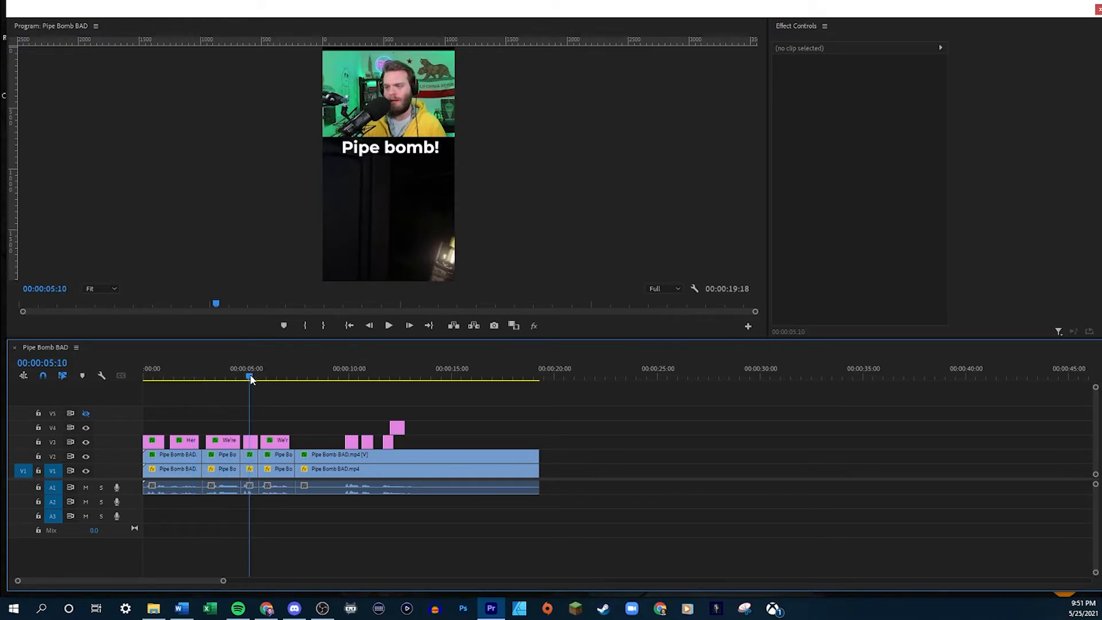
{"action": "left_click", "coordinate": [349, 378]}
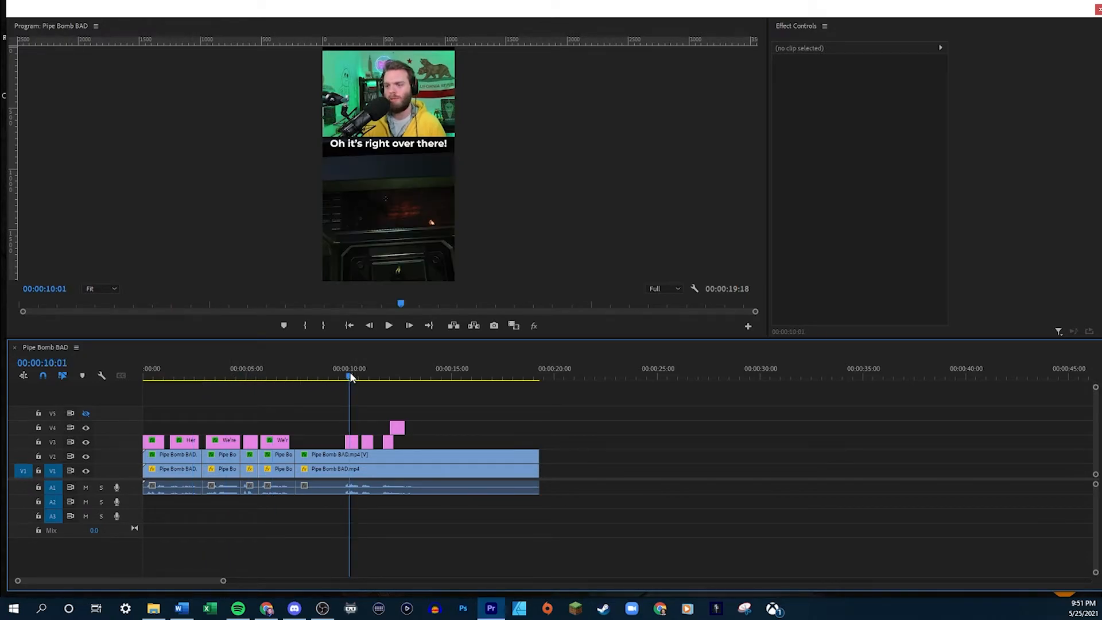